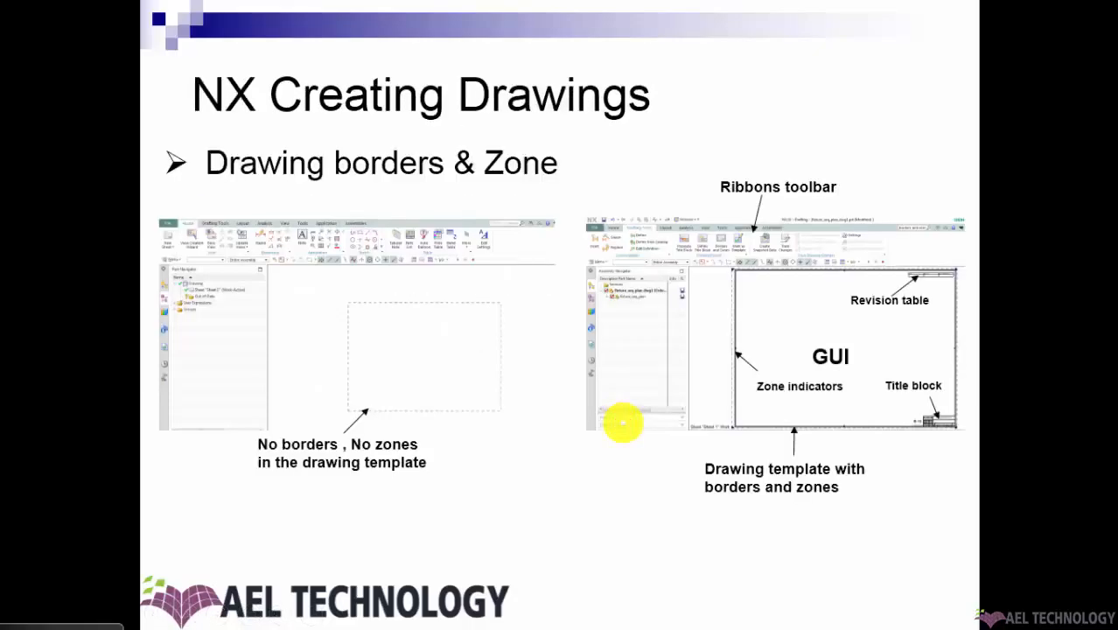
mouse_move(472, 369)
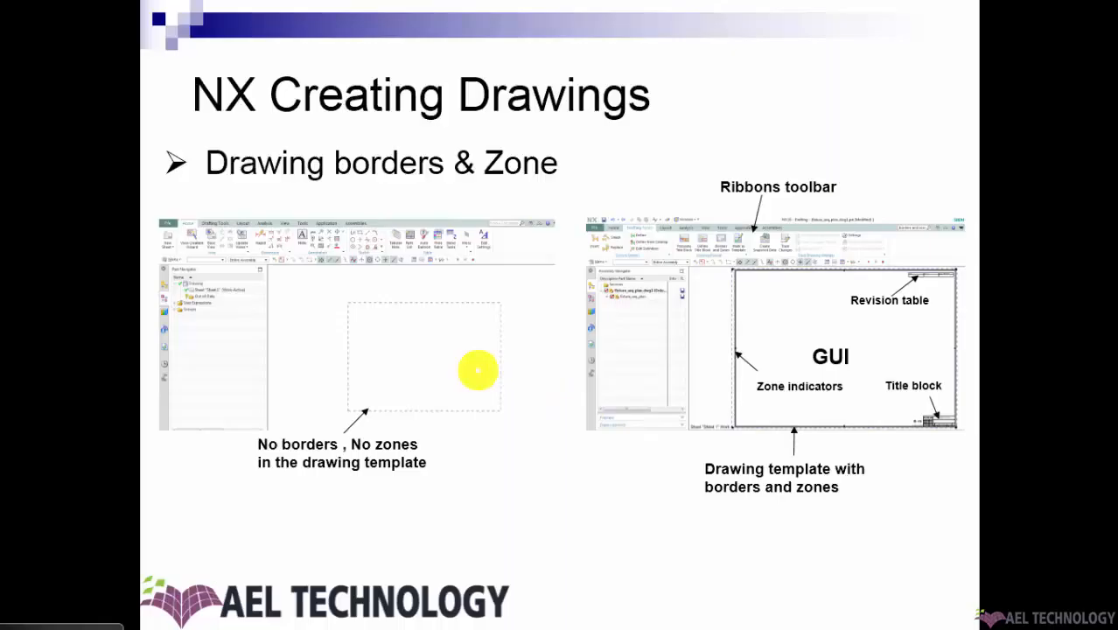
mouse_move(388, 388)
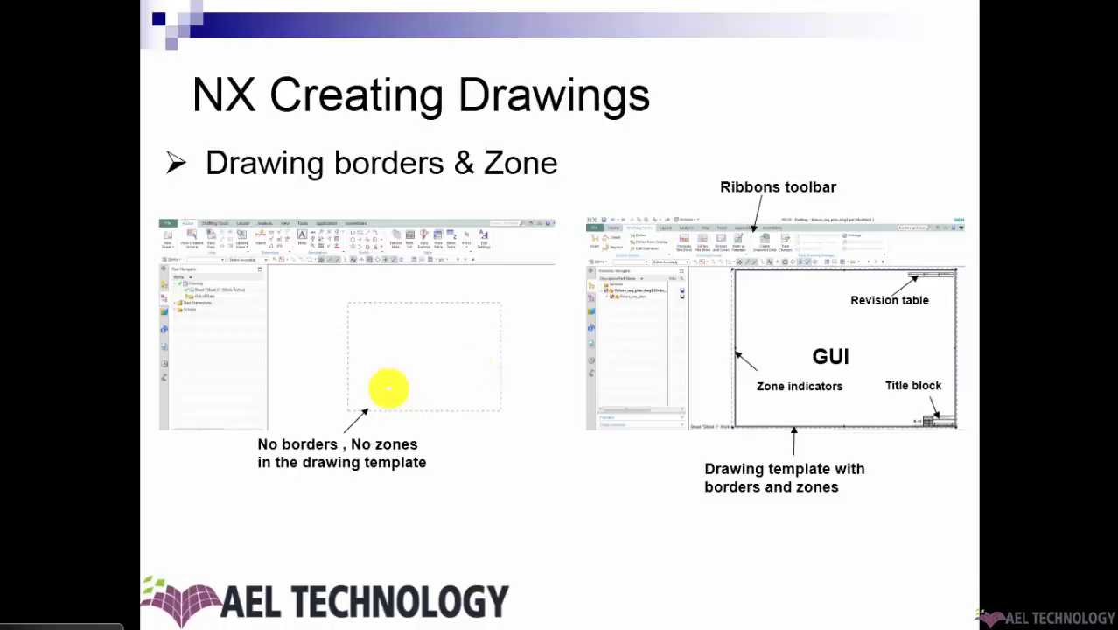
mouse_move(479, 422)
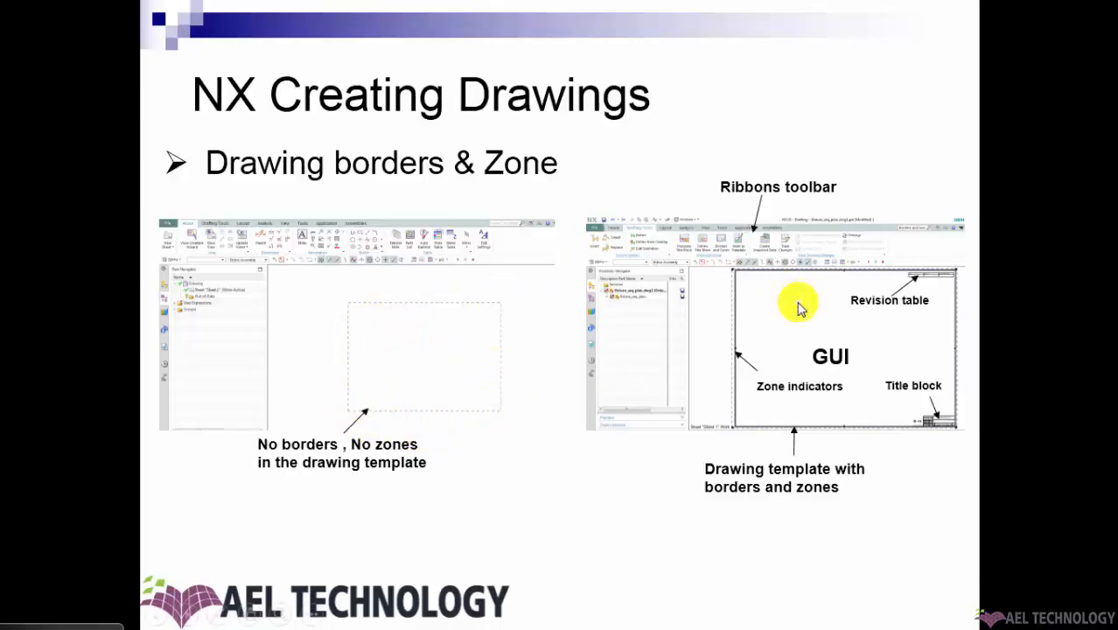
mouse_move(808, 322)
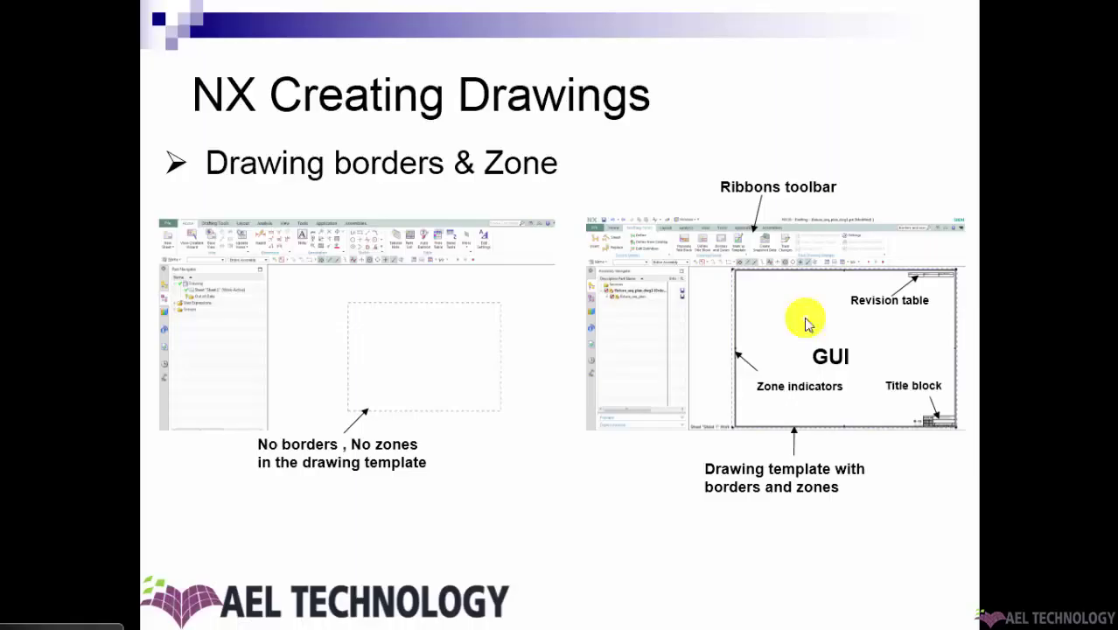
mouse_move(962, 297)
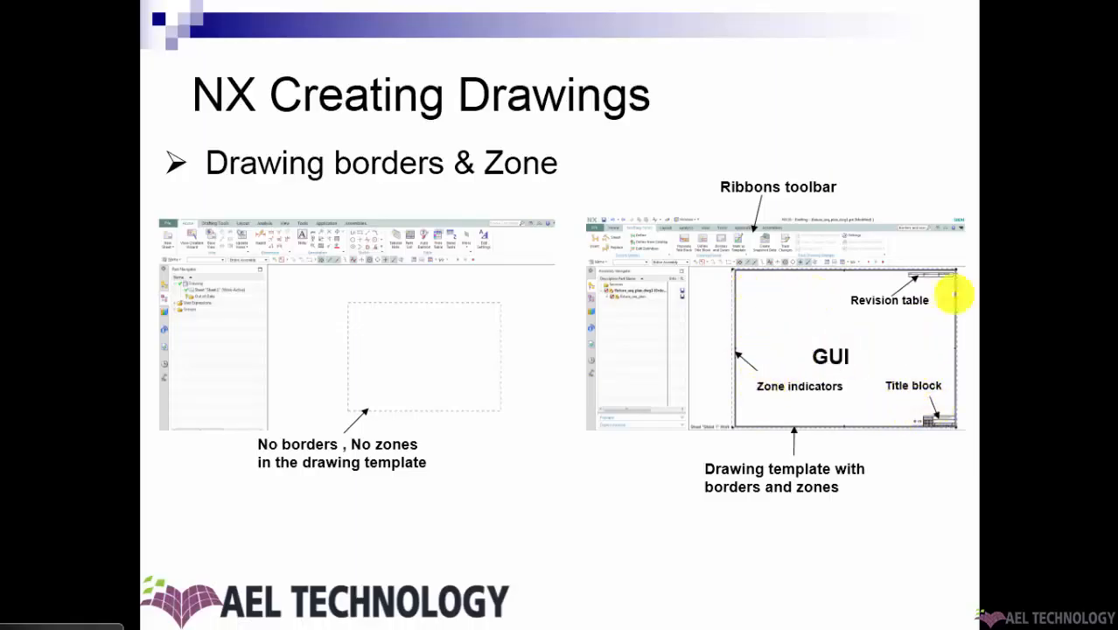
mouse_move(836, 406)
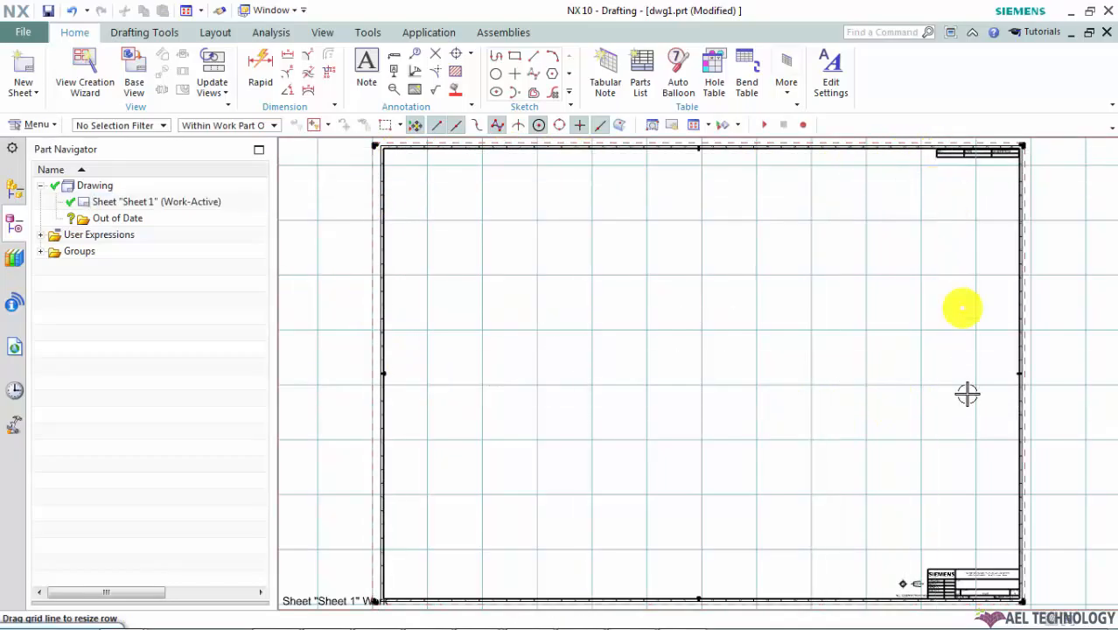
Bring up the NX 10 Drafting window showing Sheet 1 with its border and title block.
left_click(156, 201)
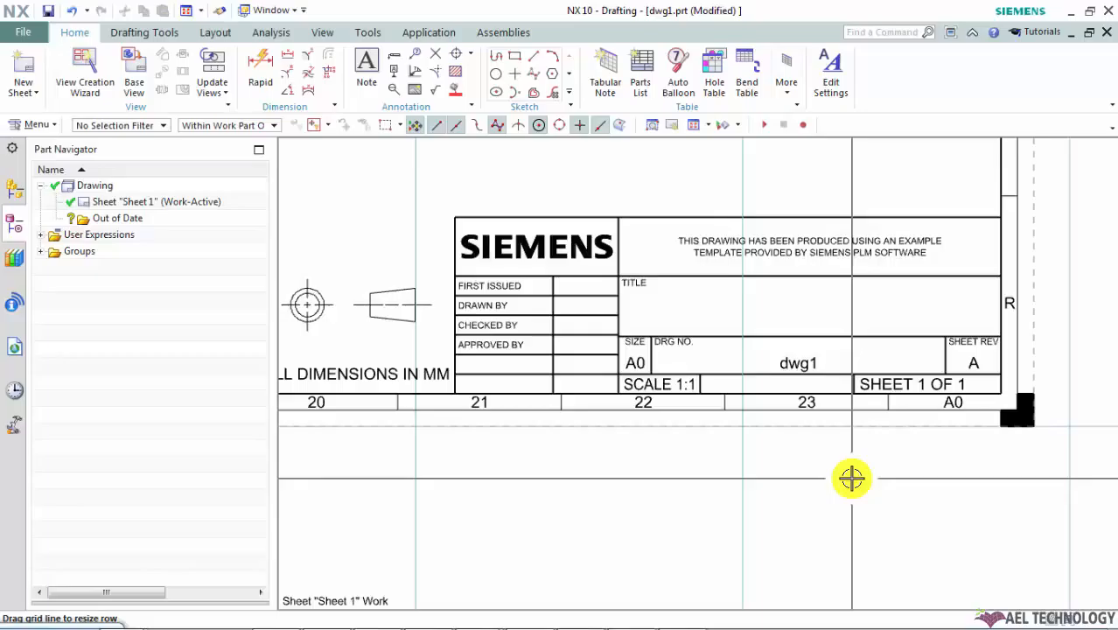
mouse_move(854, 480)
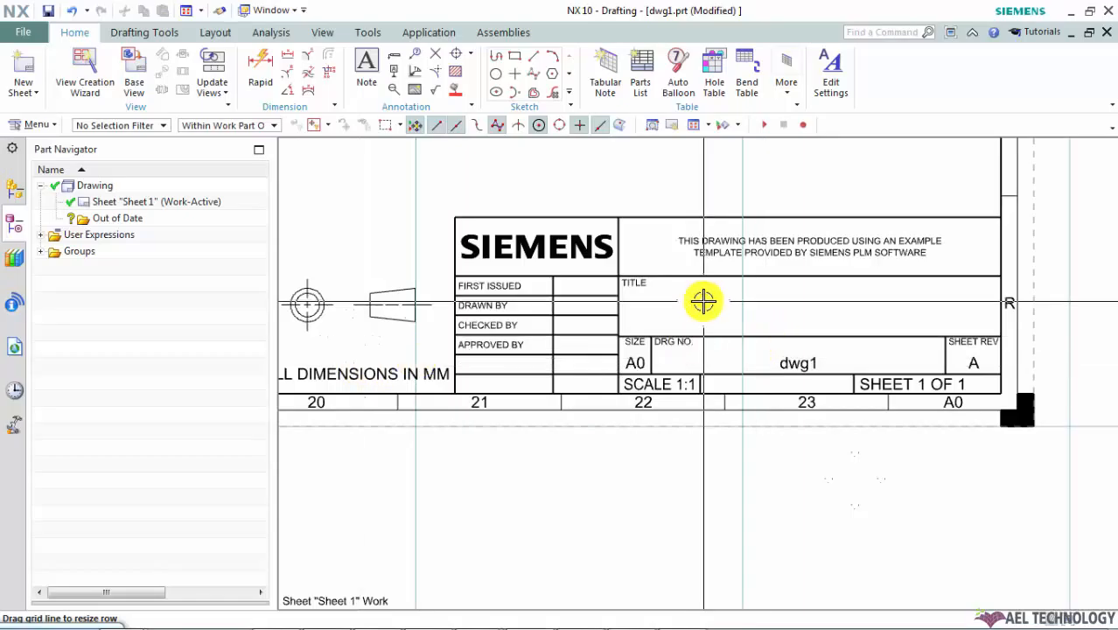
Zoom in on the title block showing SIZE A0 and SCALE 1:1 fields.
left_click_drag(703, 301, 703, 343)
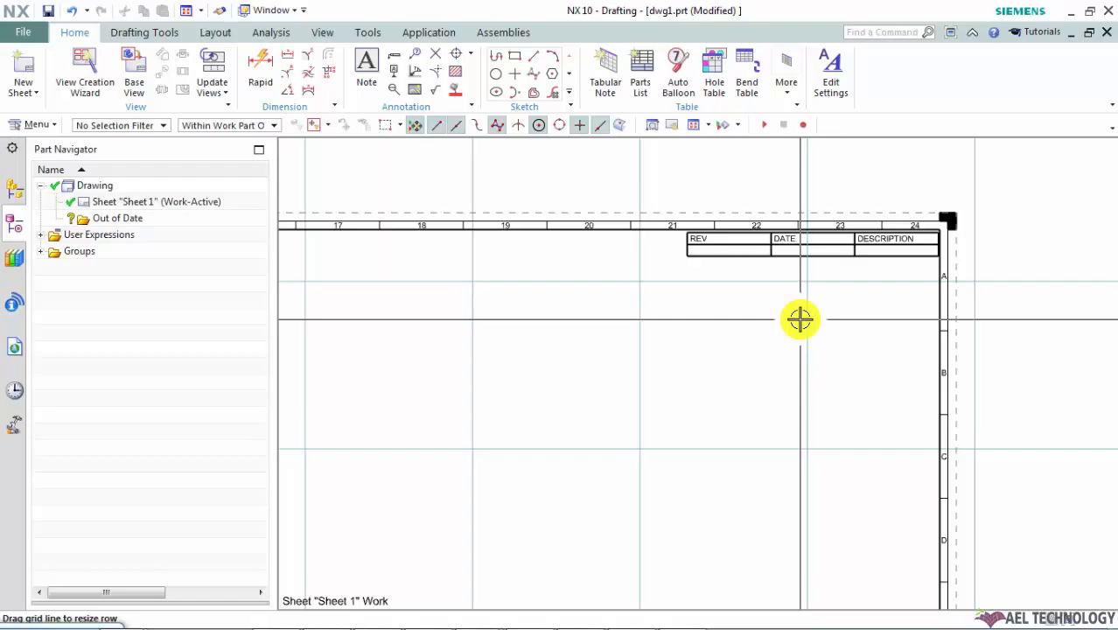
mouse_move(822, 301)
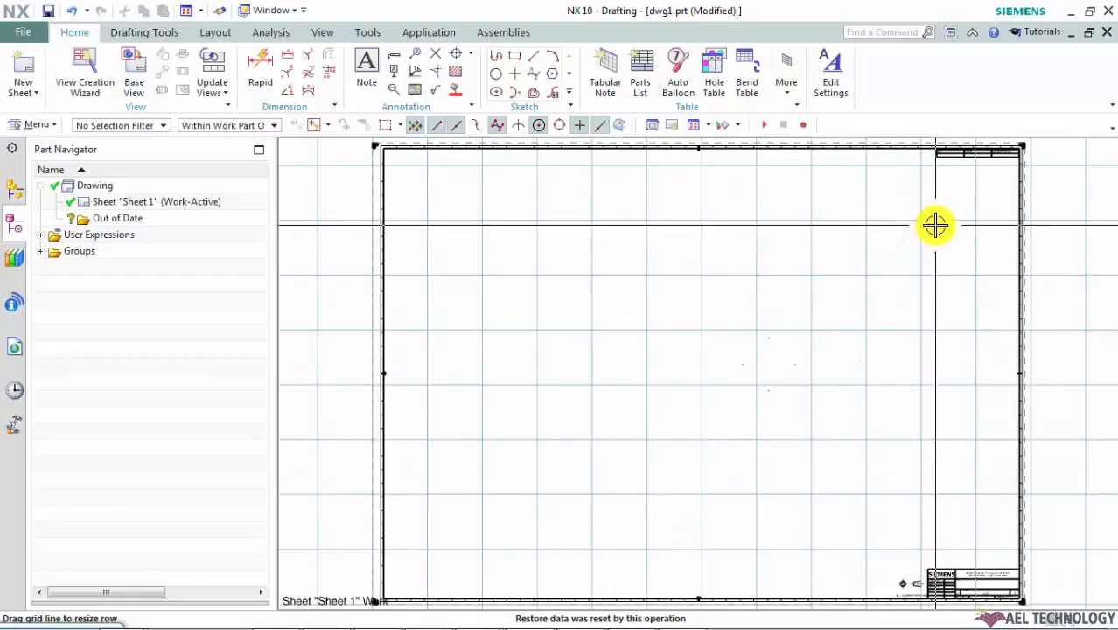
mouse_move(953, 210)
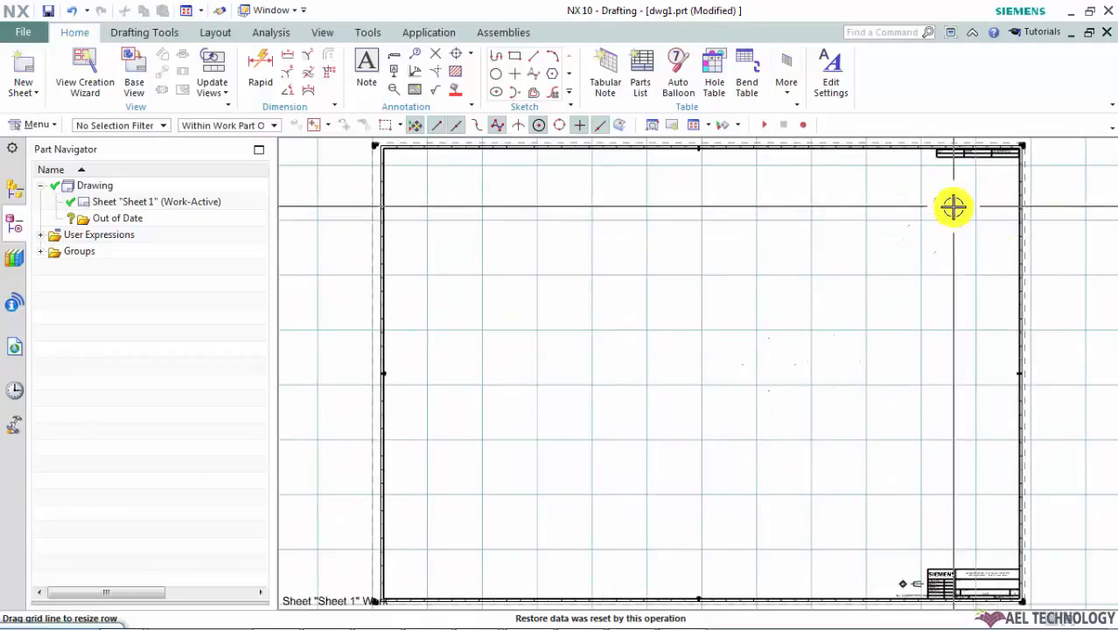
mouse_move(464, 176)
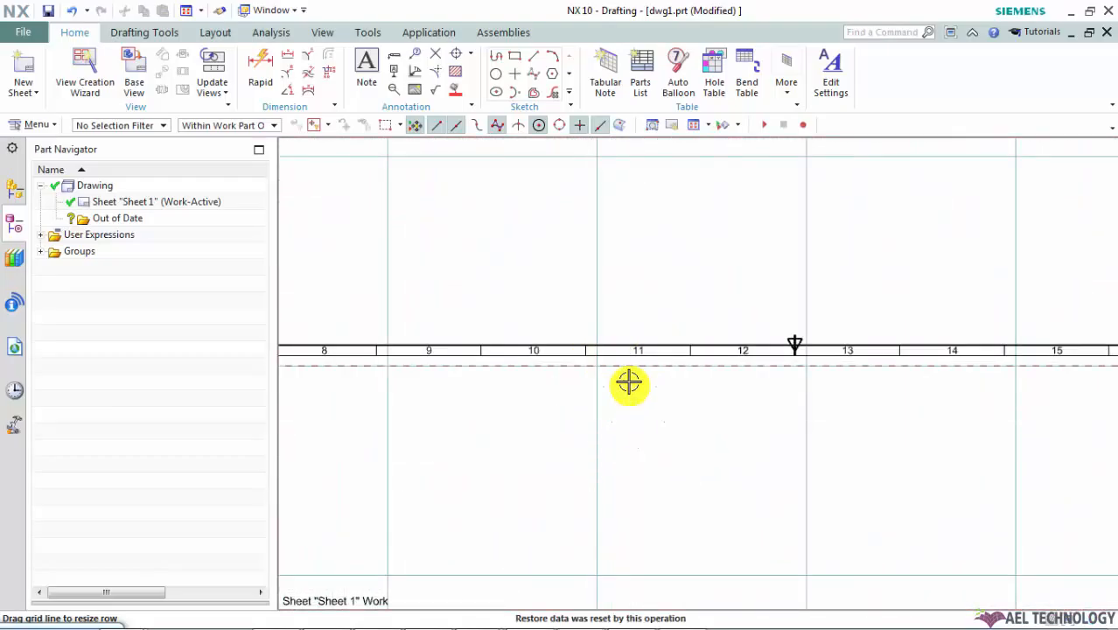
mouse_move(738, 196)
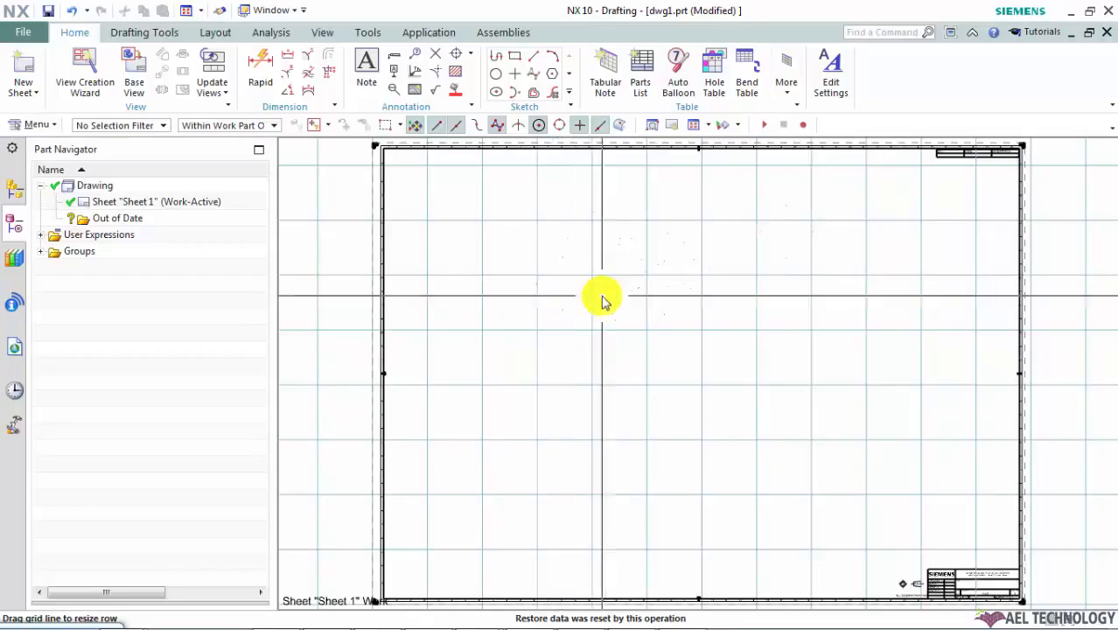
left_click(94, 185)
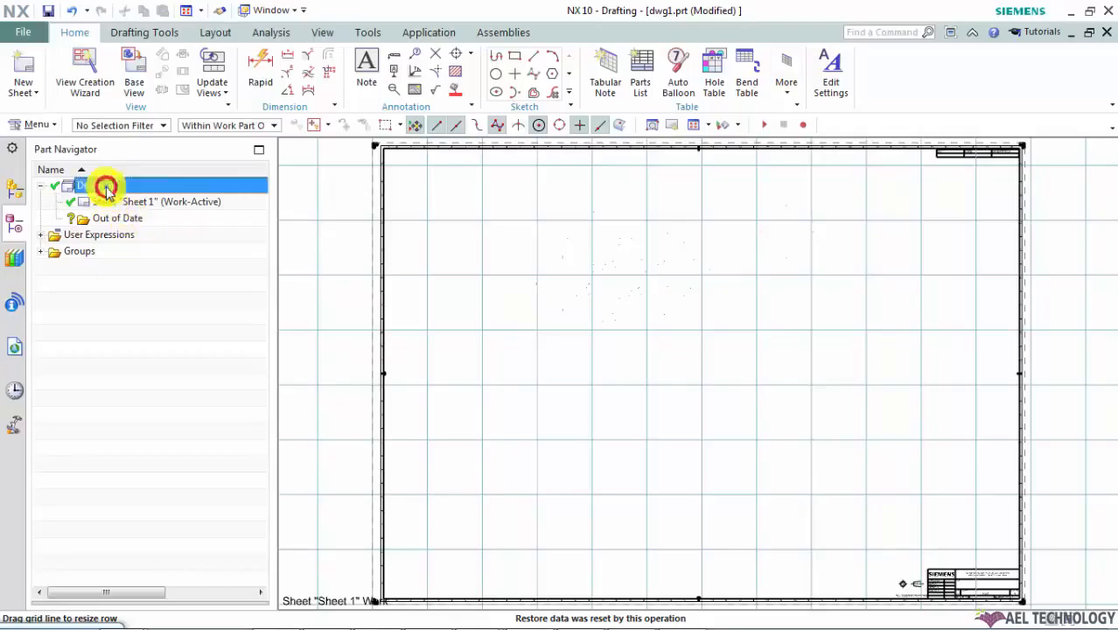
right_click(98, 186)
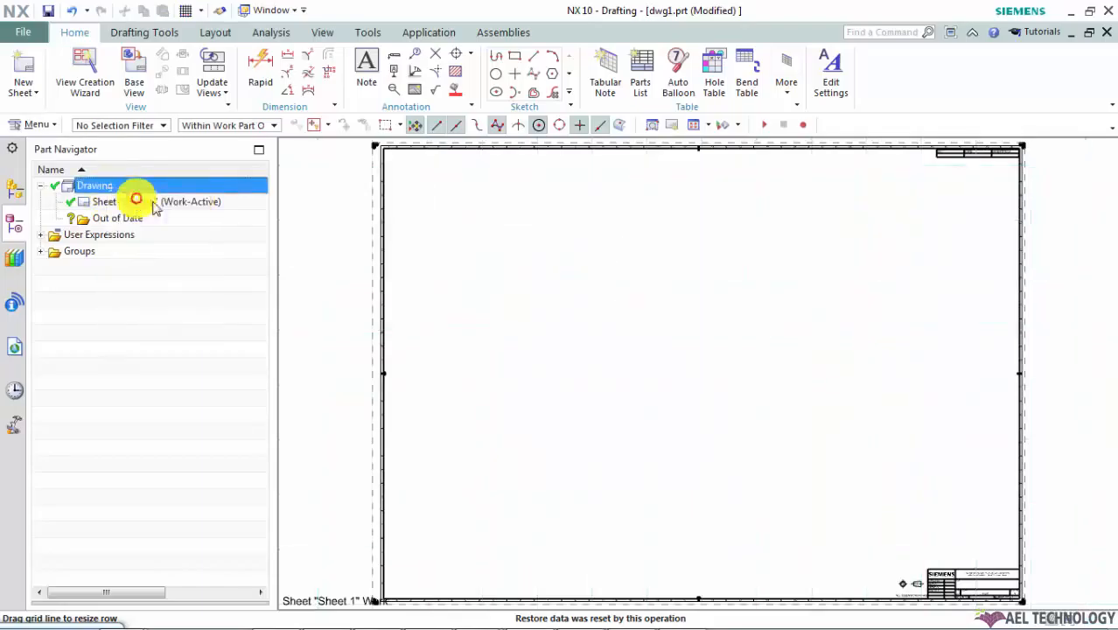
mouse_move(875, 329)
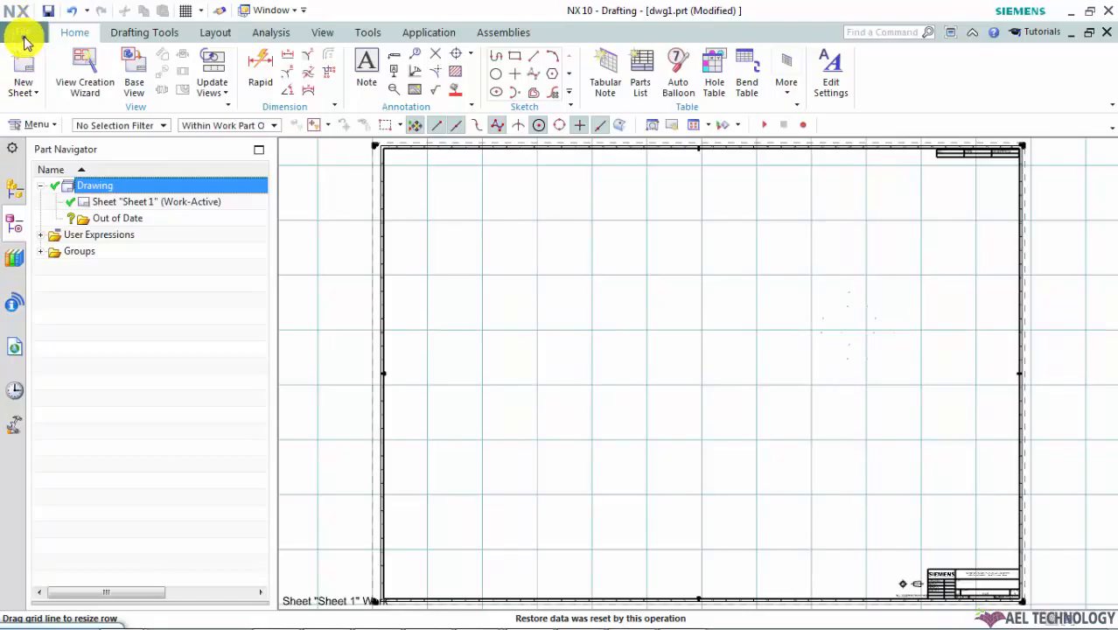
left_click(21, 31)
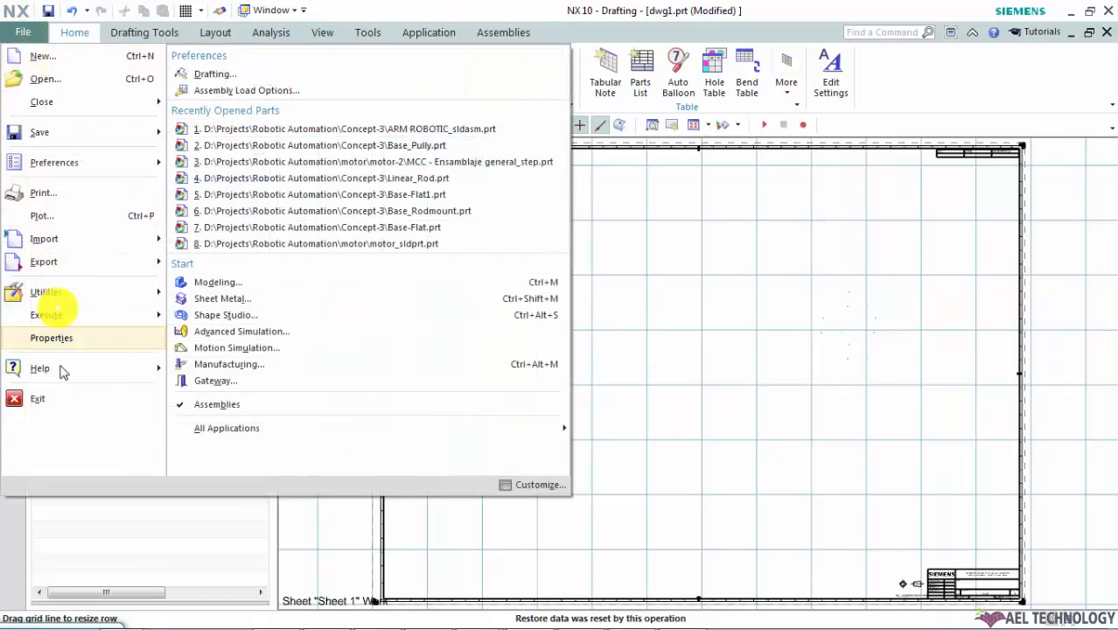
left_click(227, 427)
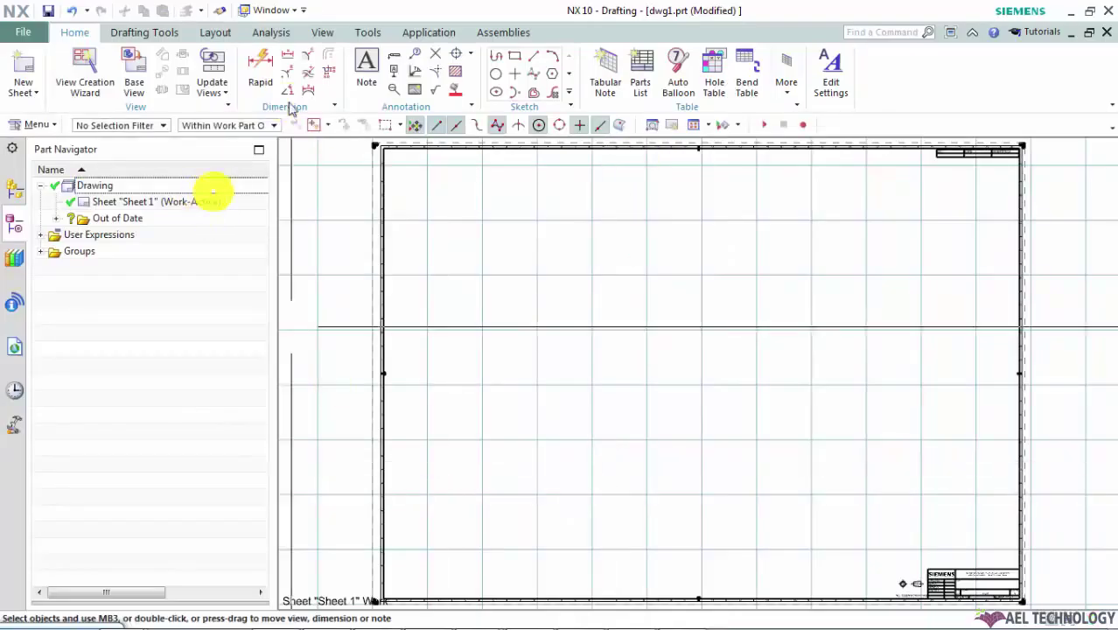
mouse_move(285, 98)
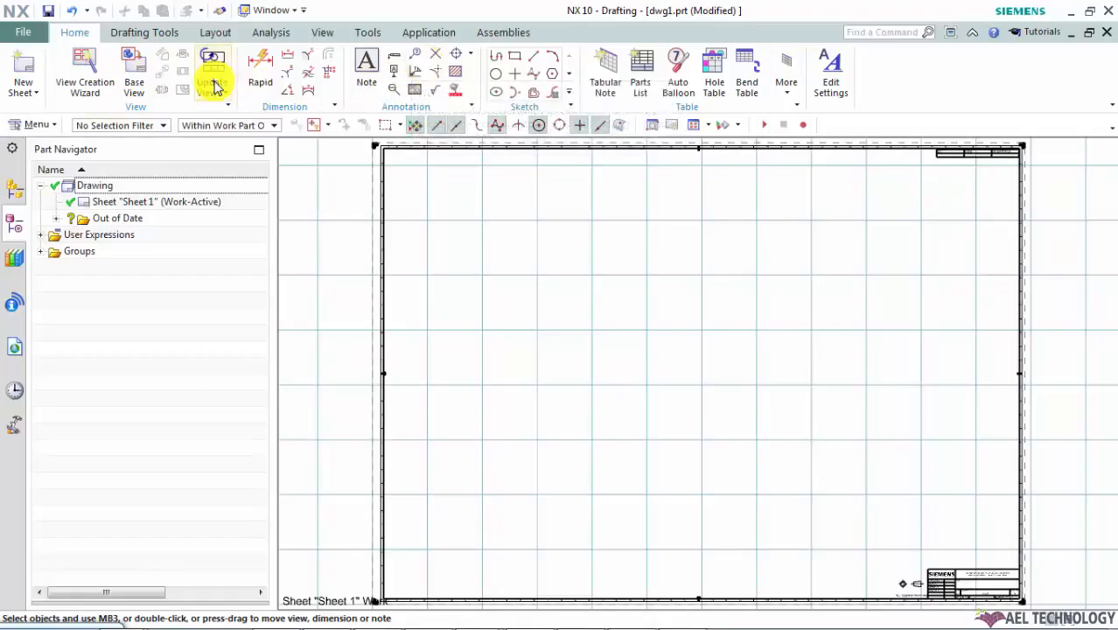
mouse_move(214, 73)
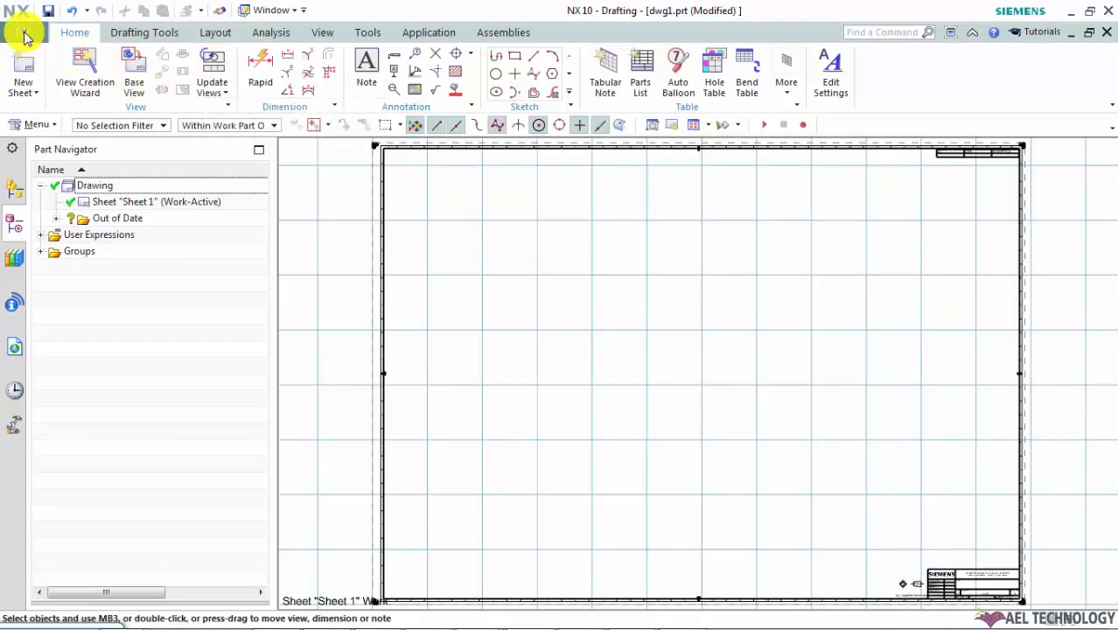
Bring up the File menu's All Applications list to switch environments.
left_click(21, 35)
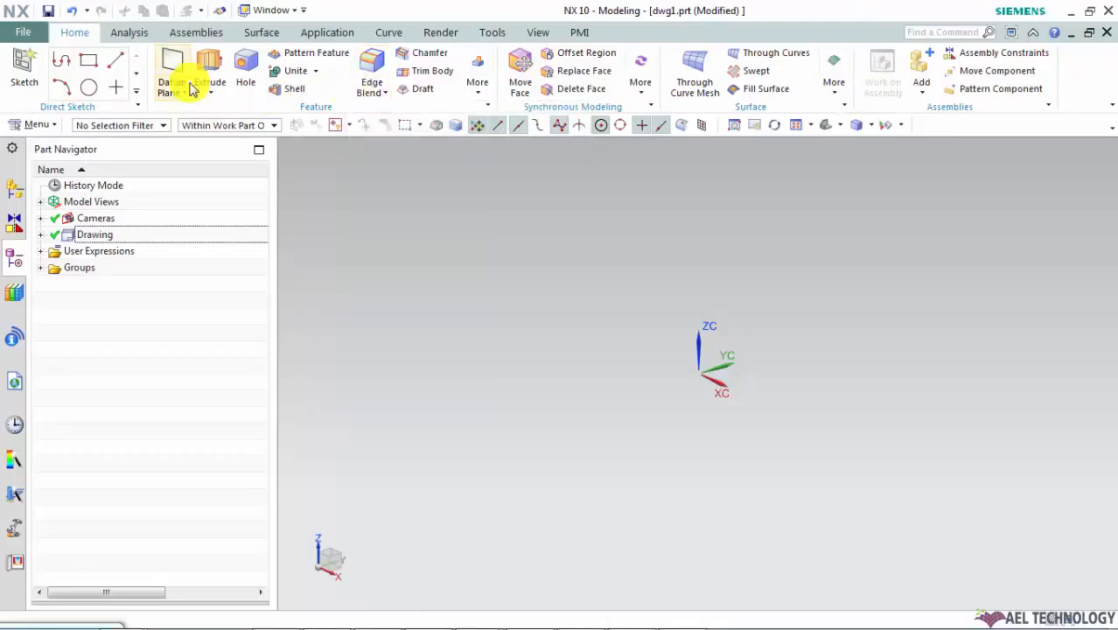
mouse_move(245, 74)
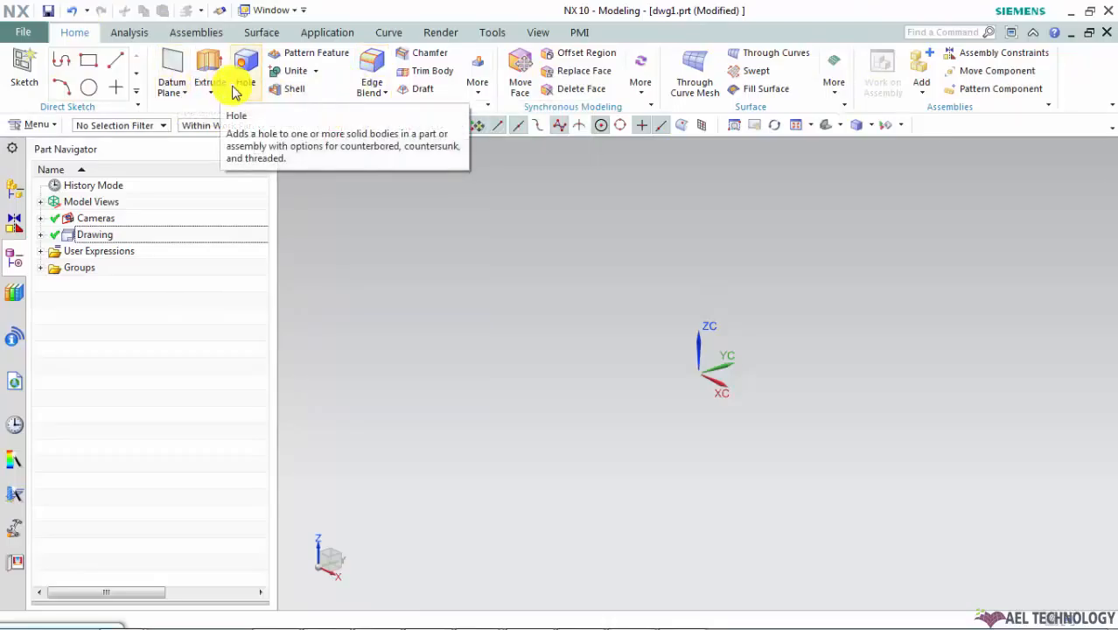
left_click(25, 32)
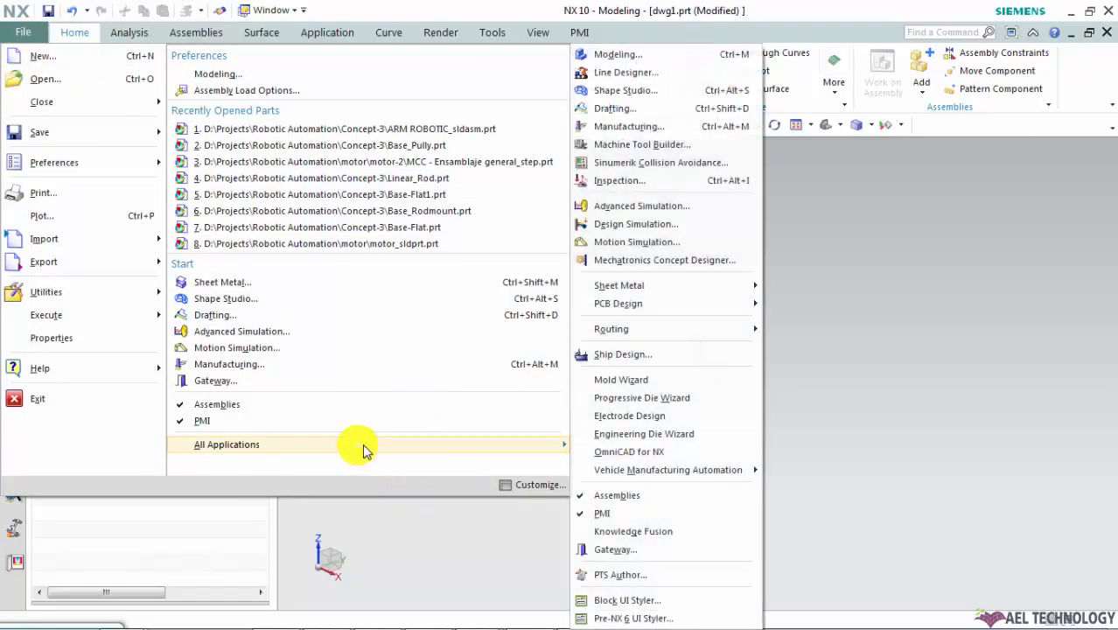
mouse_move(637, 109)
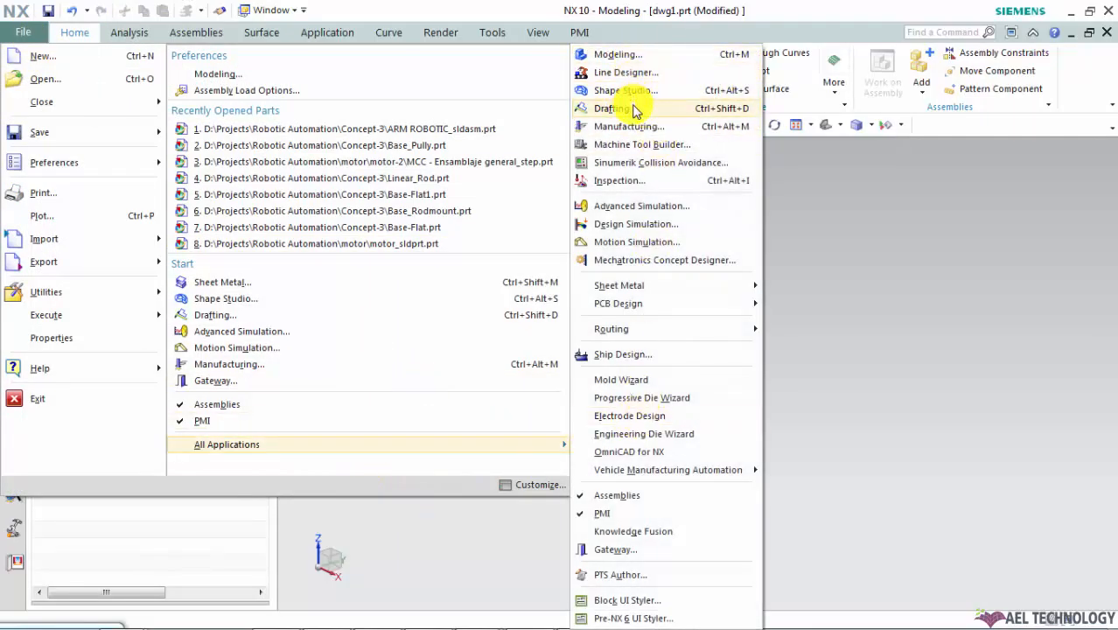
Switch the part into the Drafting application and reopen the file commands.
left_click(609, 109)
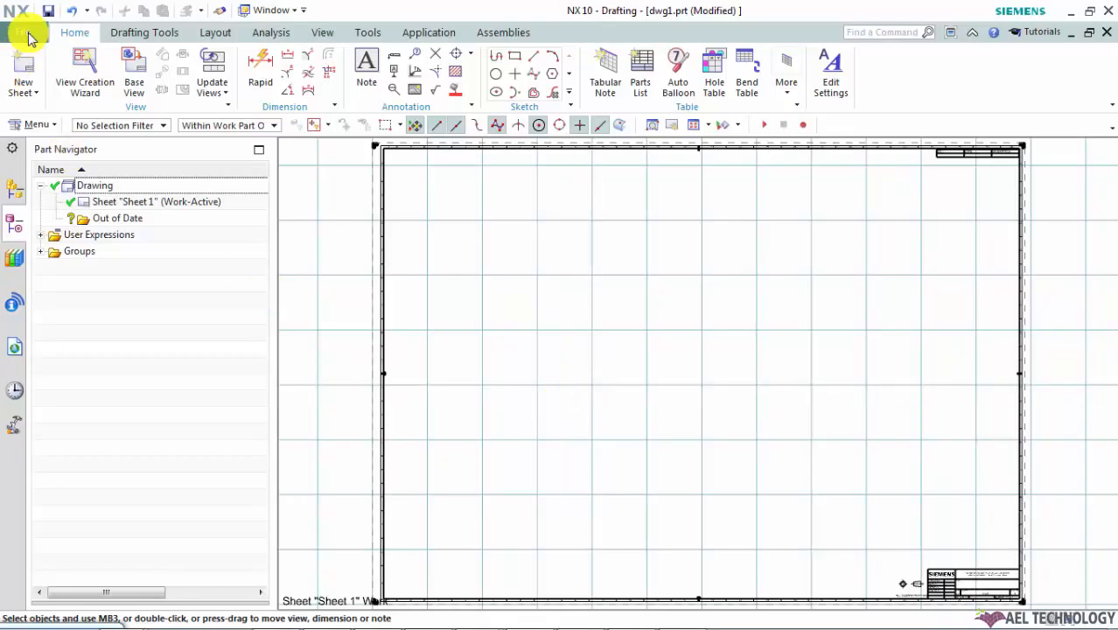
left_click(28, 32)
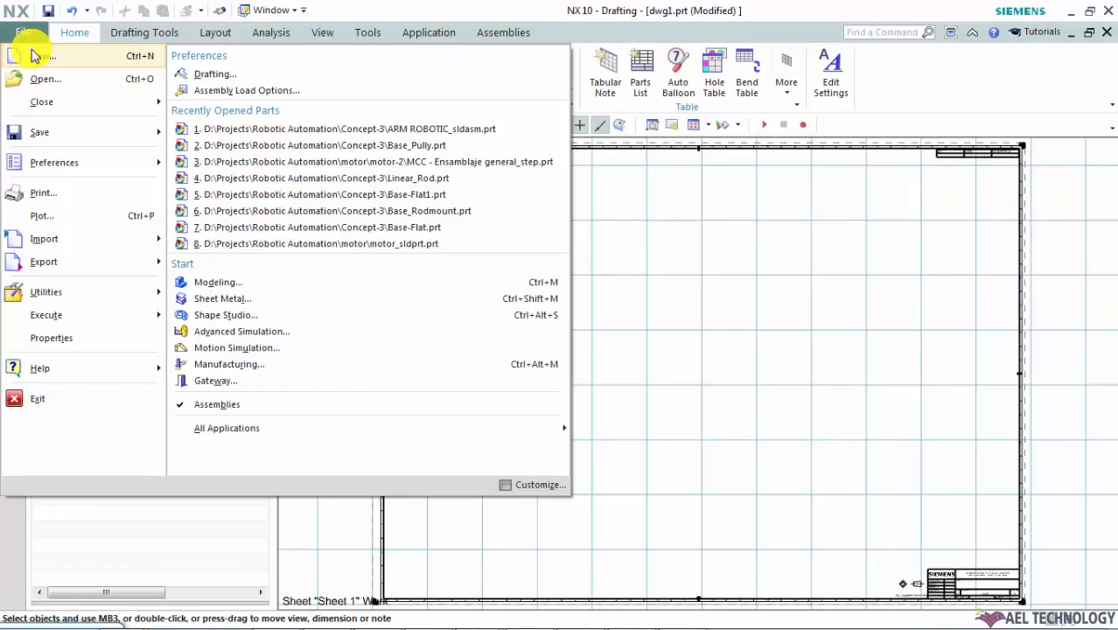
mouse_move(37, 60)
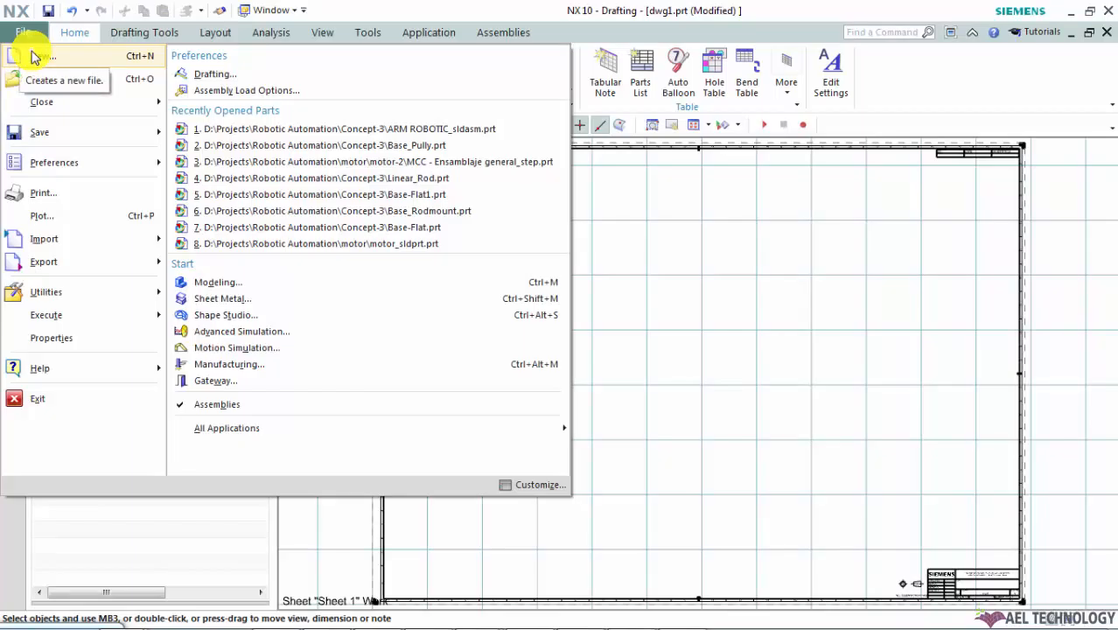
Start a new file and browse the Model, Manufacturing, Ship Structures and Line Designer templates before returning to Drawing.
left_click(28, 54)
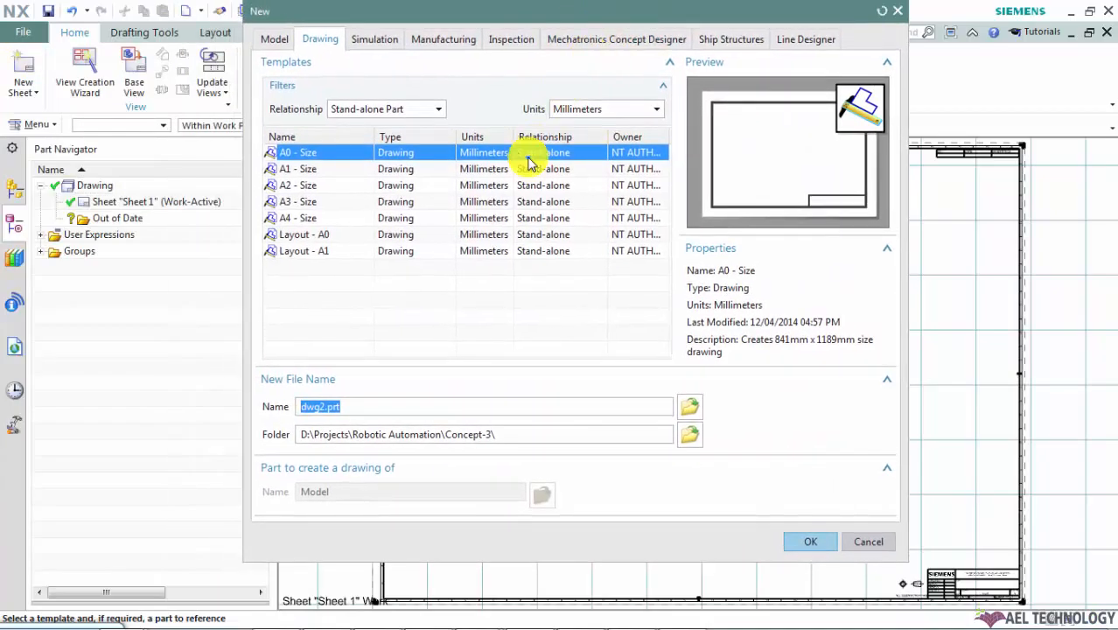
left_click(273, 38)
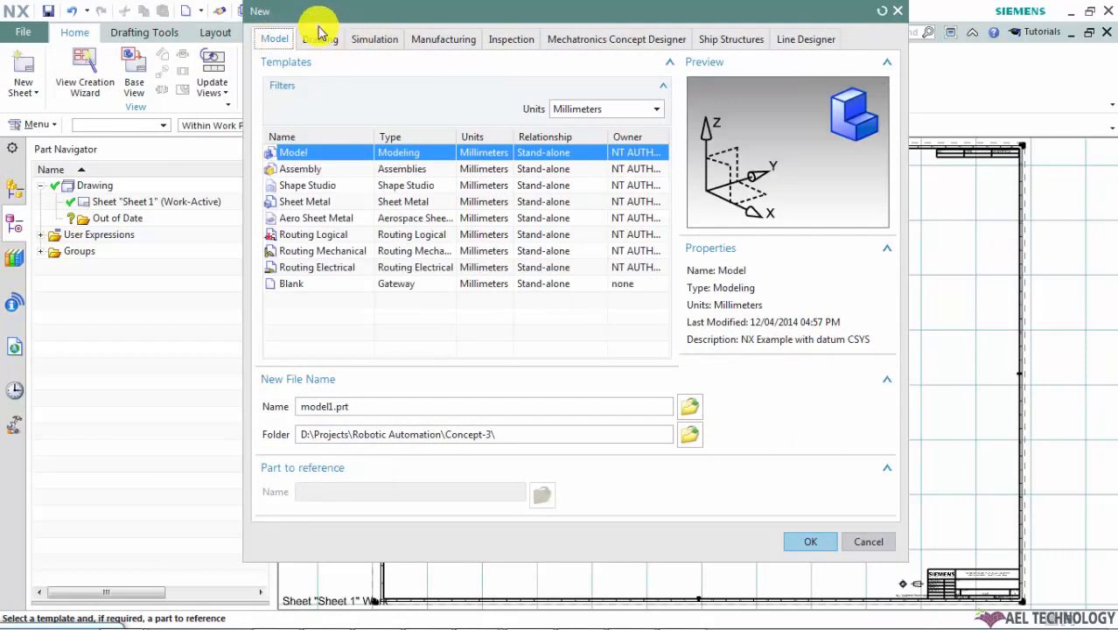
left_click(442, 38)
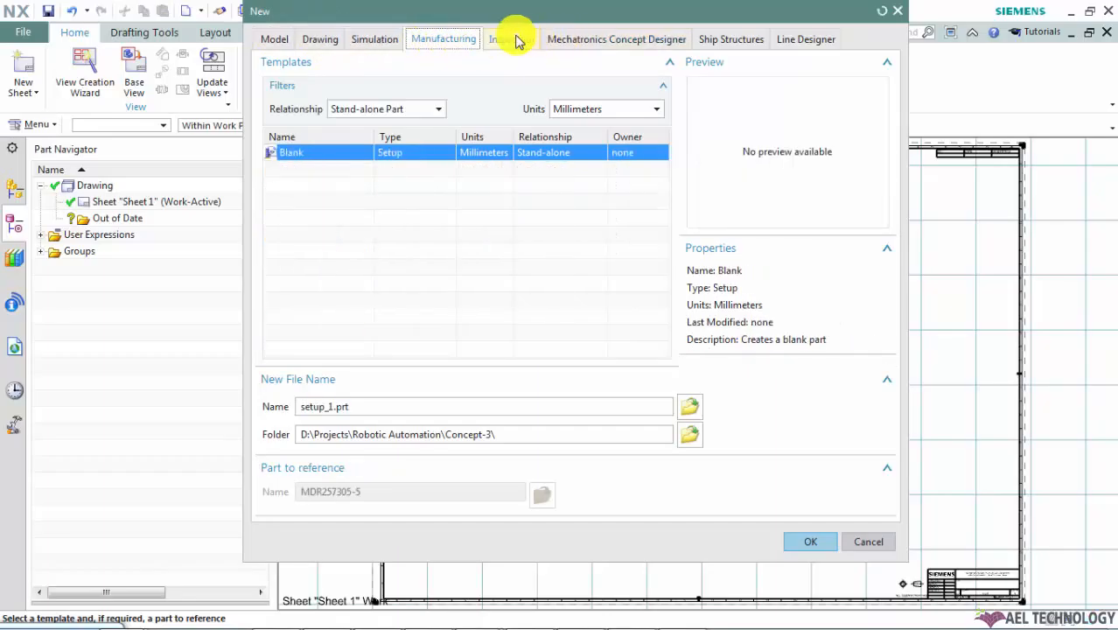
left_click(731, 38)
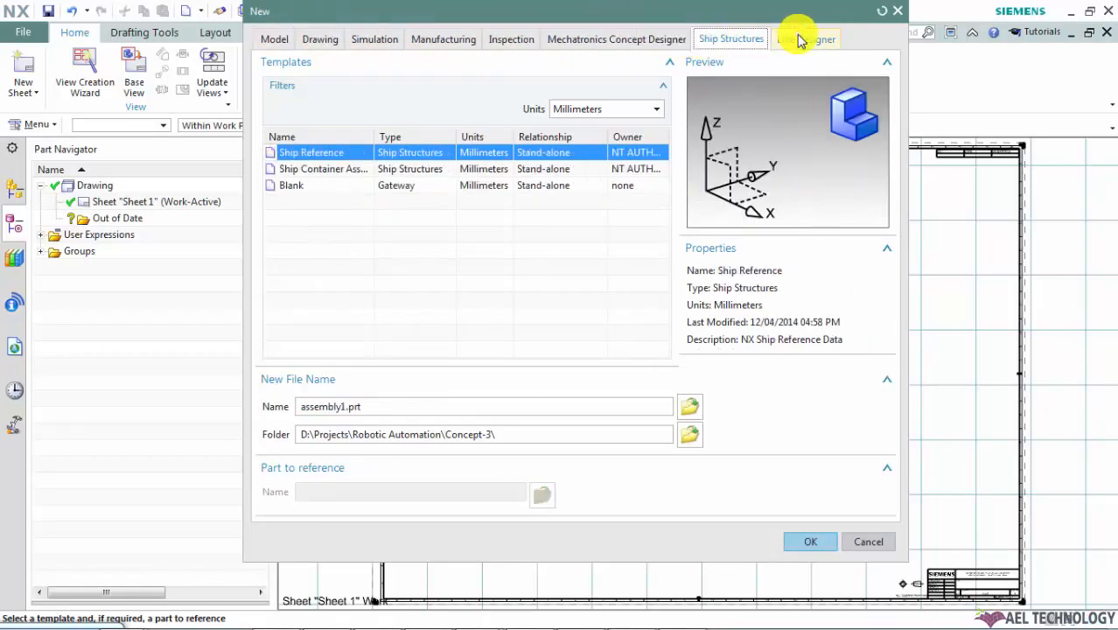
left_click(804, 39)
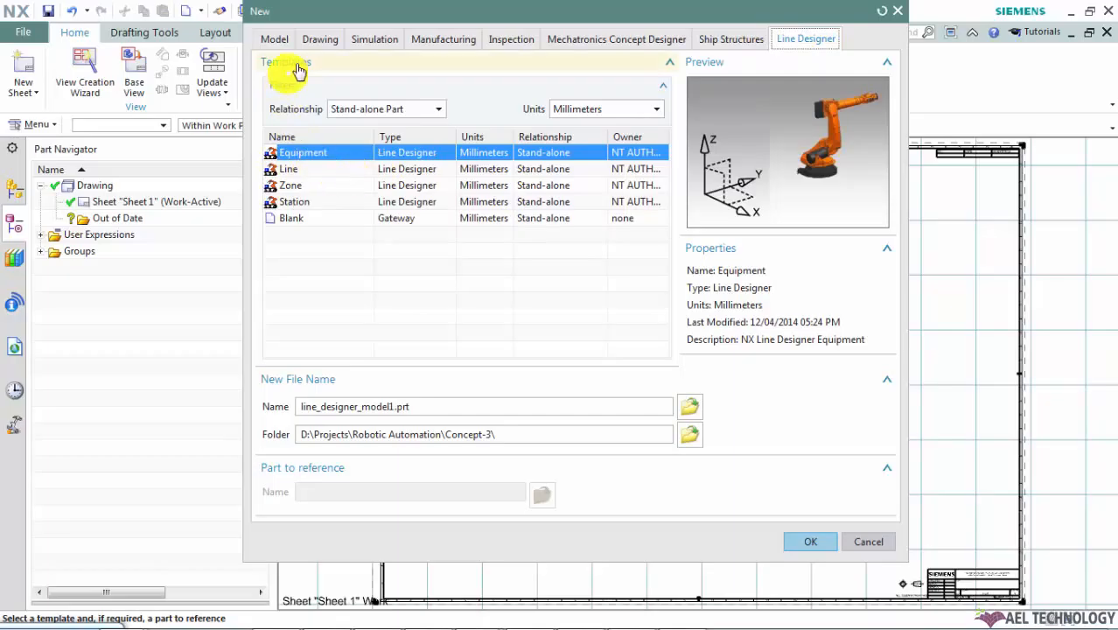
left_click(318, 38)
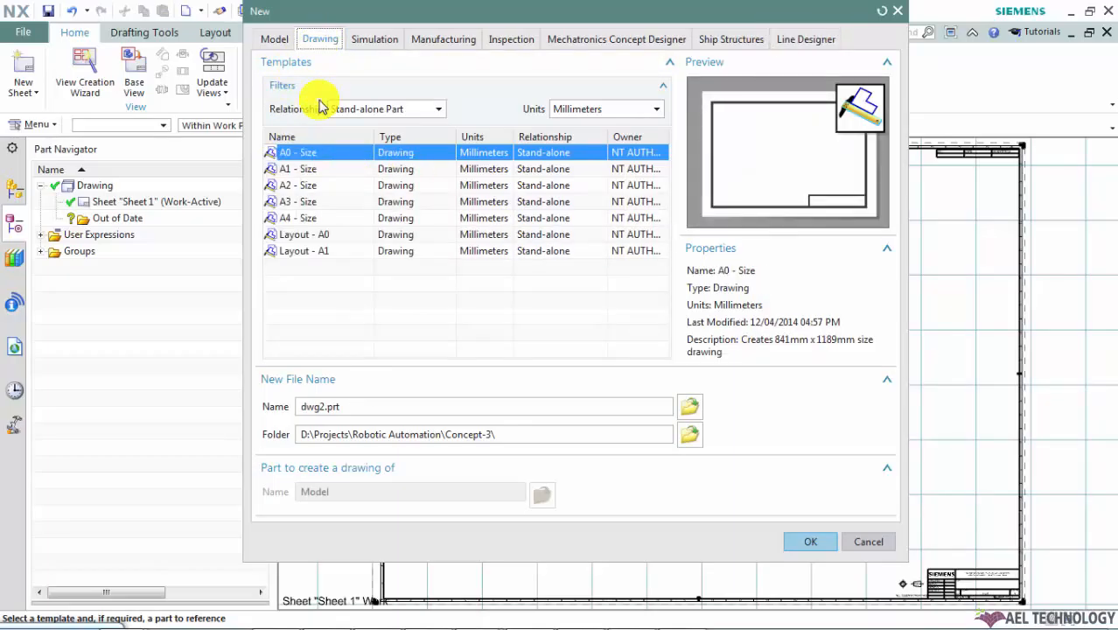
mouse_move(333, 58)
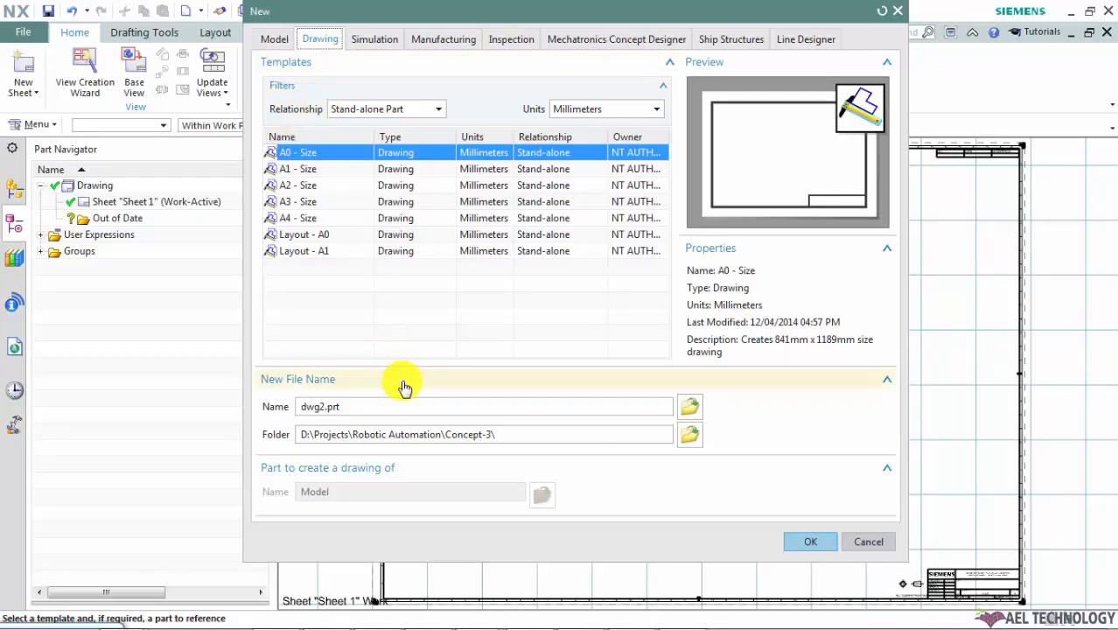
mouse_move(444, 491)
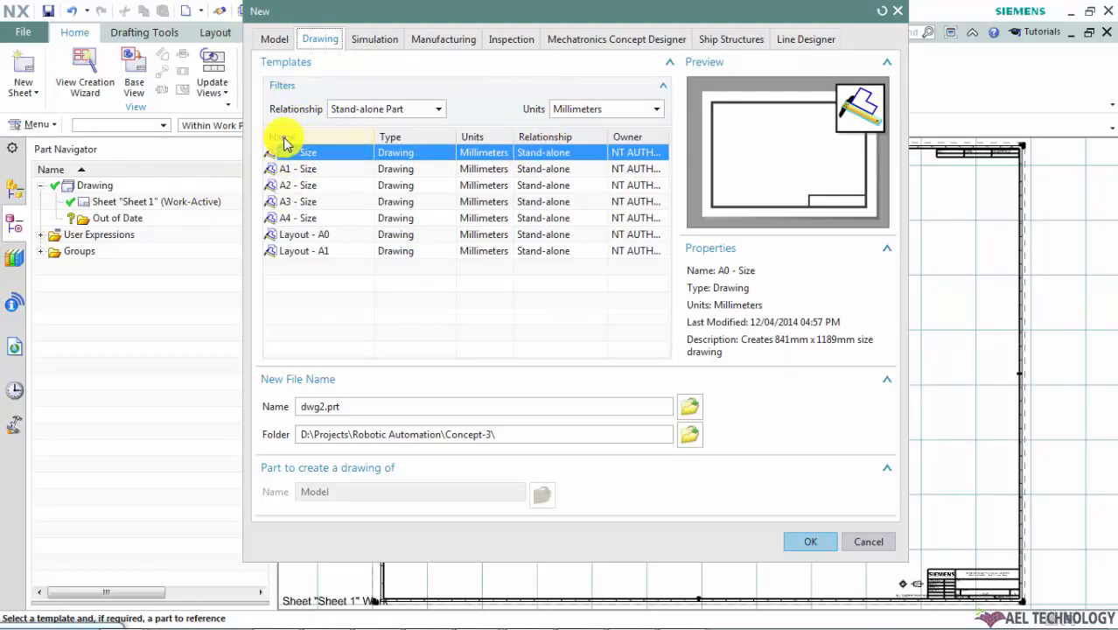
mouse_move(303, 137)
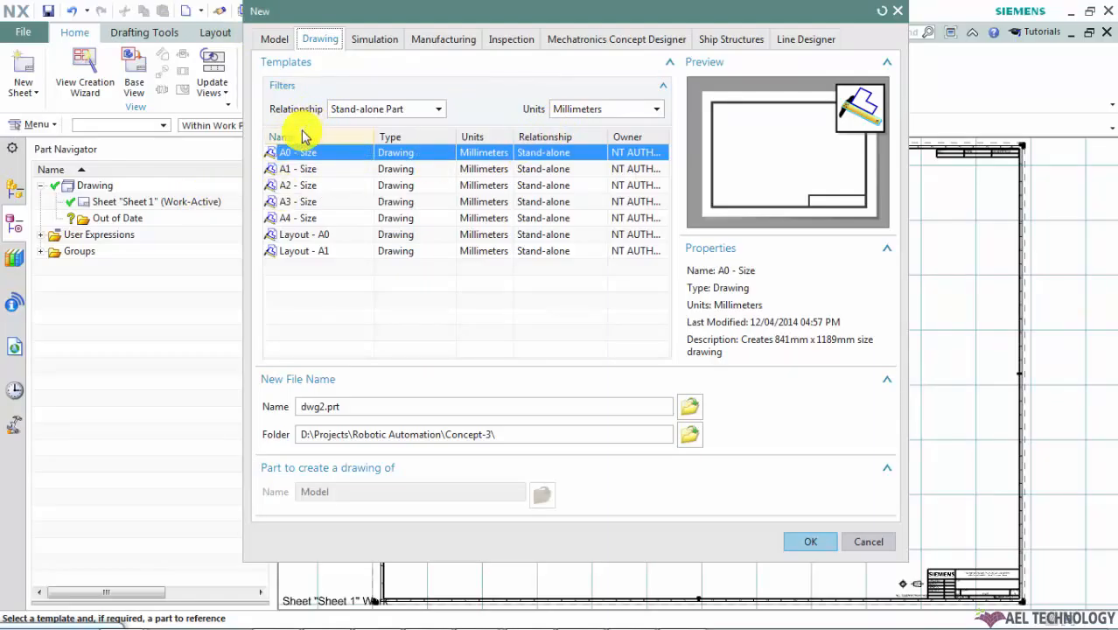
mouse_move(668, 79)
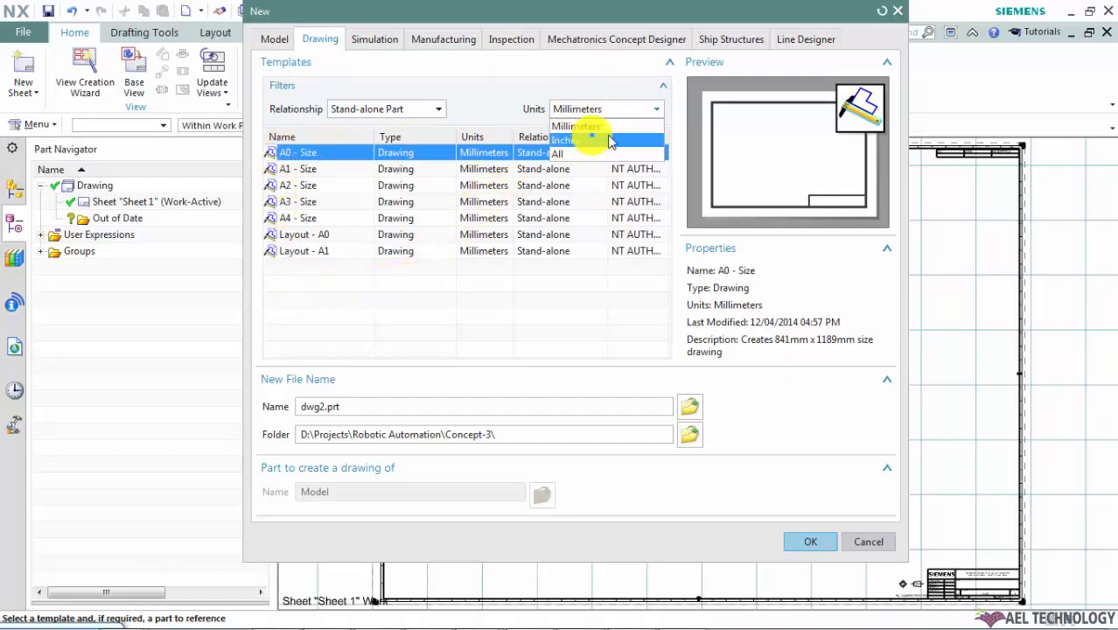
left_click(574, 126)
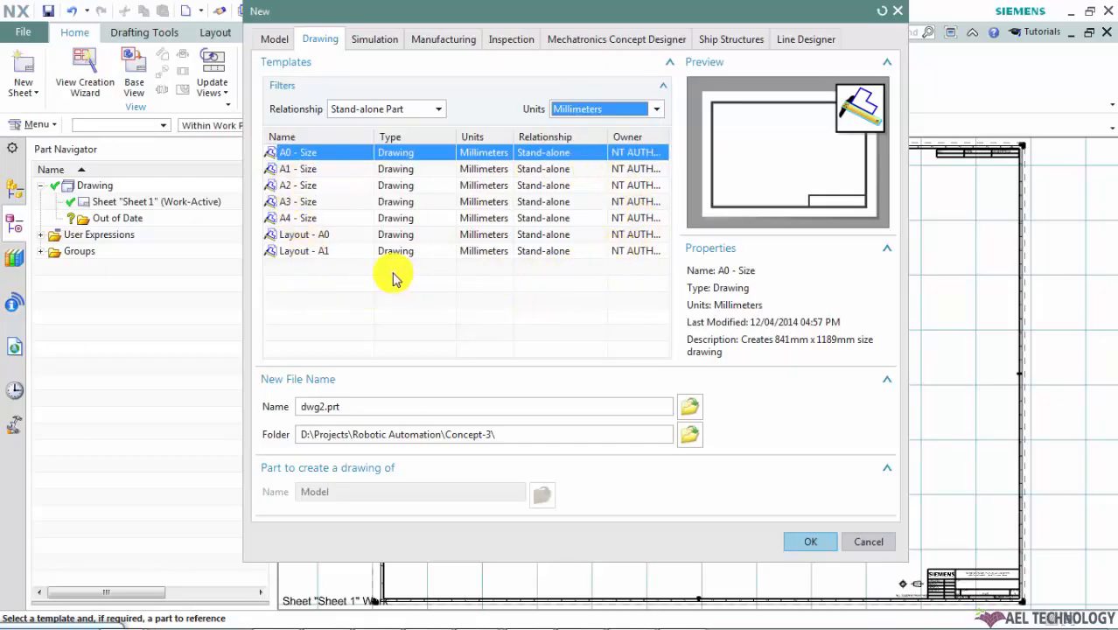
mouse_move(463, 238)
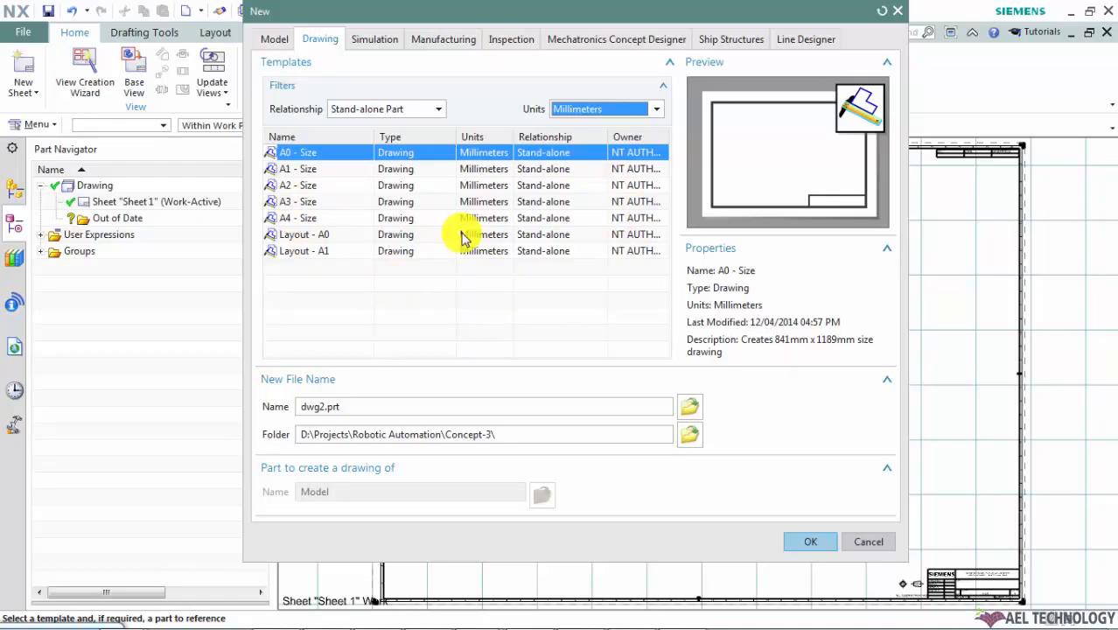
mouse_move(329, 219)
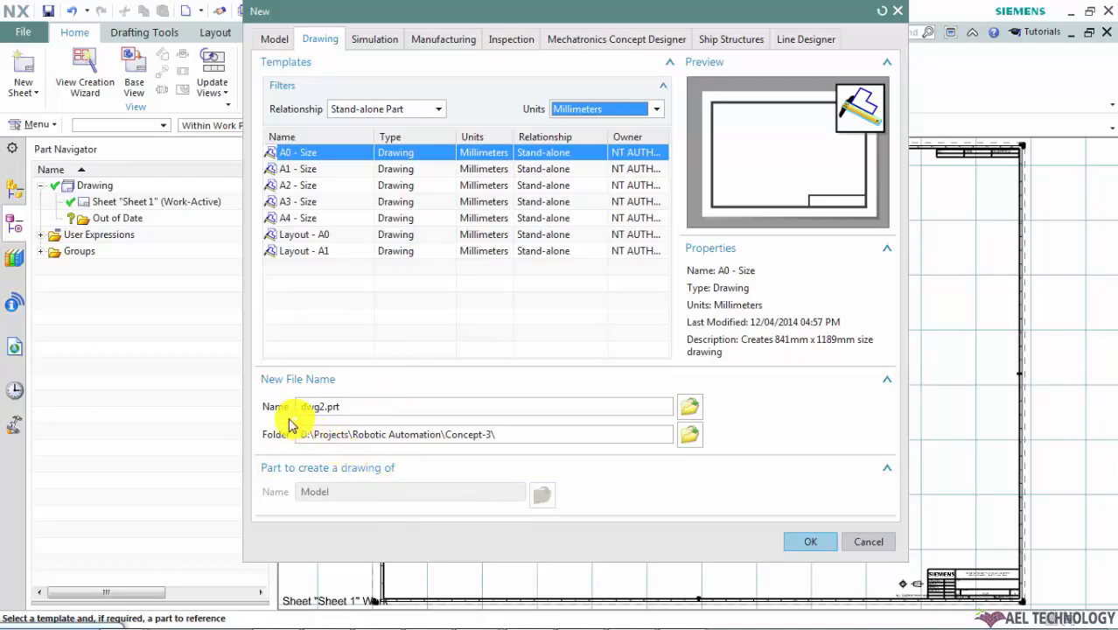
Replace the default name dwg2.prt with 'Drafting Tutorial'.
left_click(376, 406)
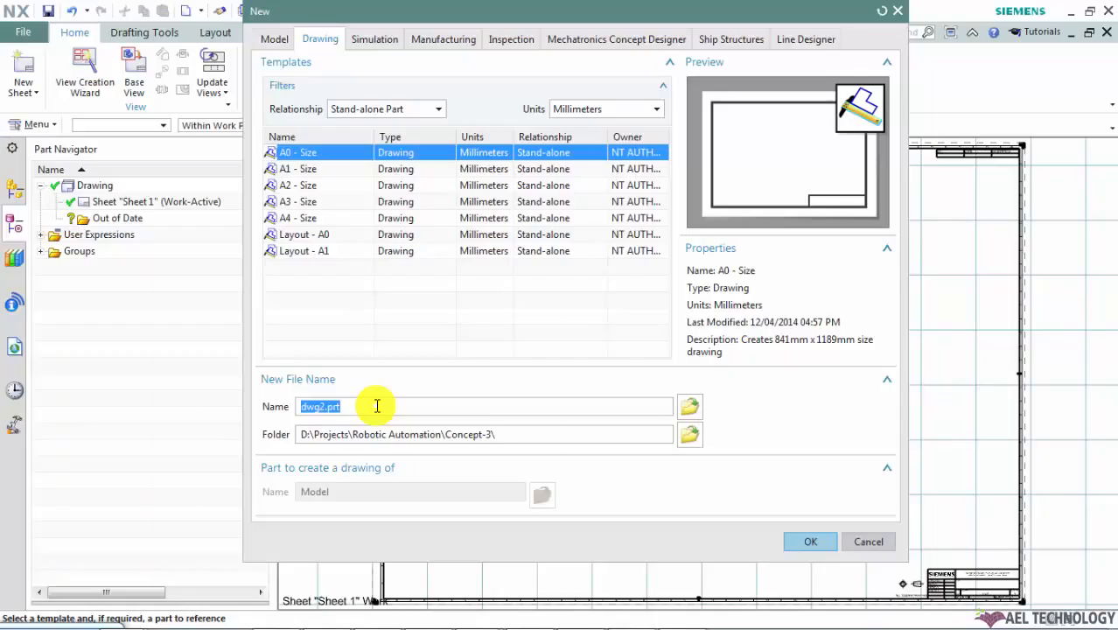
type("Draftiting Tutorial")
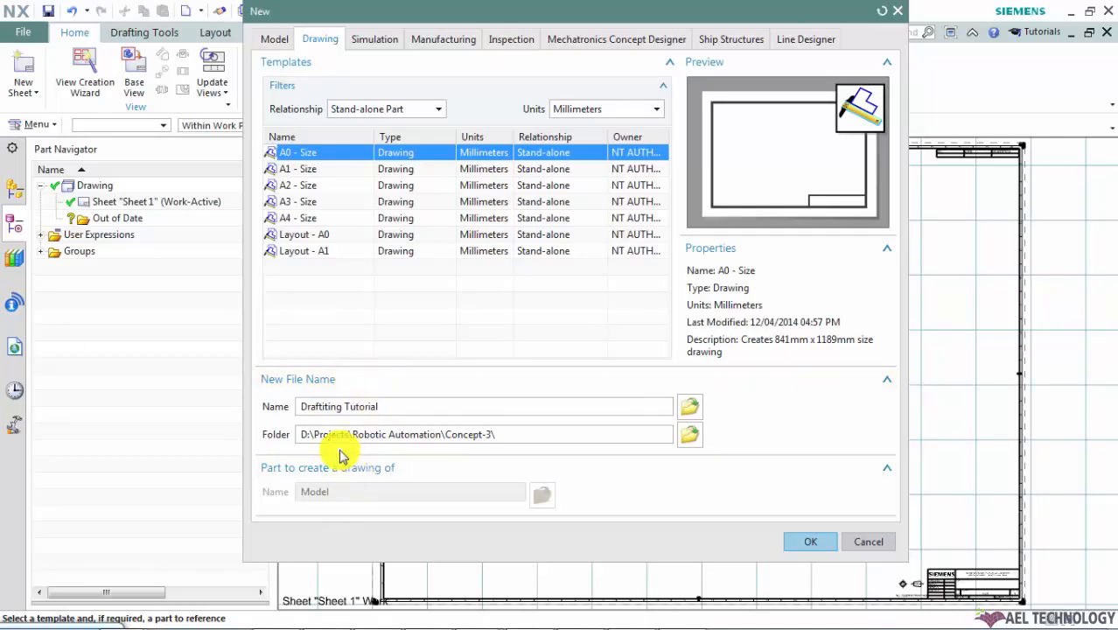
mouse_move(612, 429)
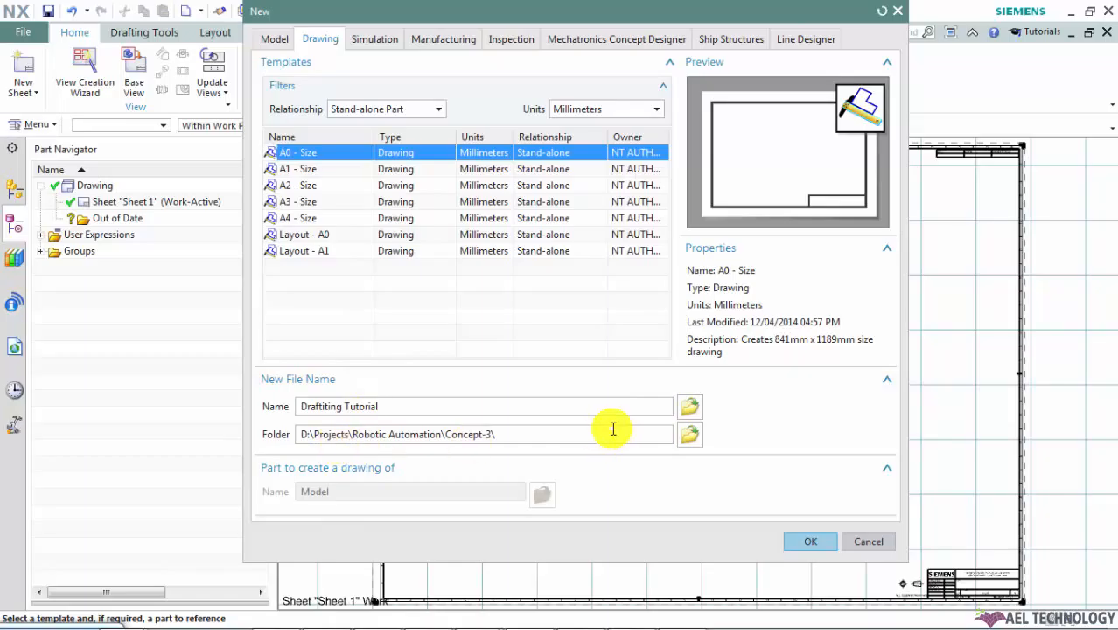